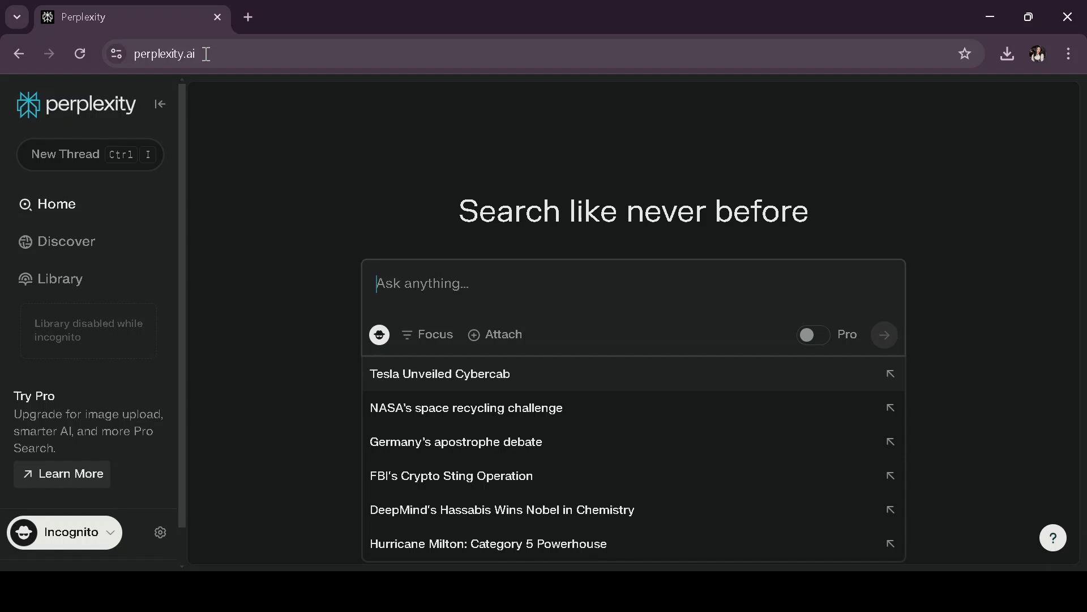
Search Perplexity for 'generate ai image' and open DeepAI's text-to-image generator.
{"action": "left_click", "coordinate": [163, 53]}
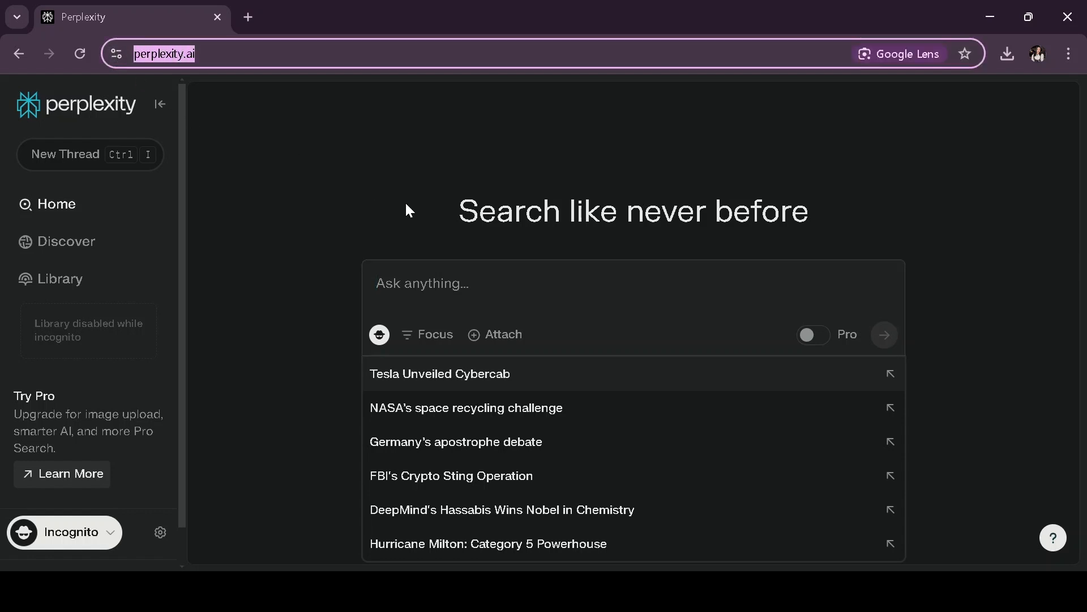
{"action": "type", "text": "g"}
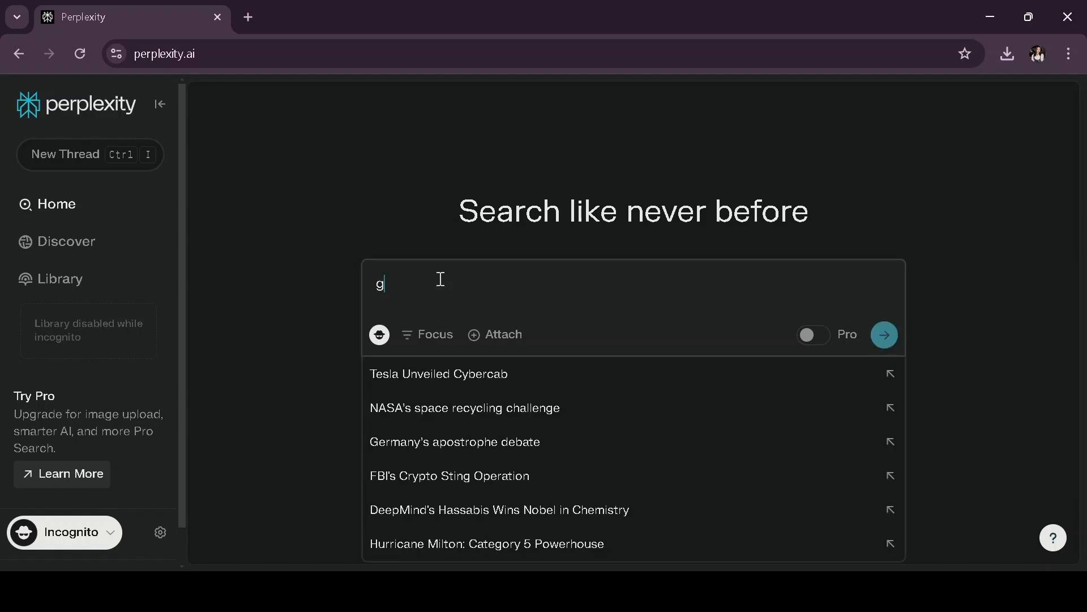
{"action": "type", "text": "enerate ai image"}
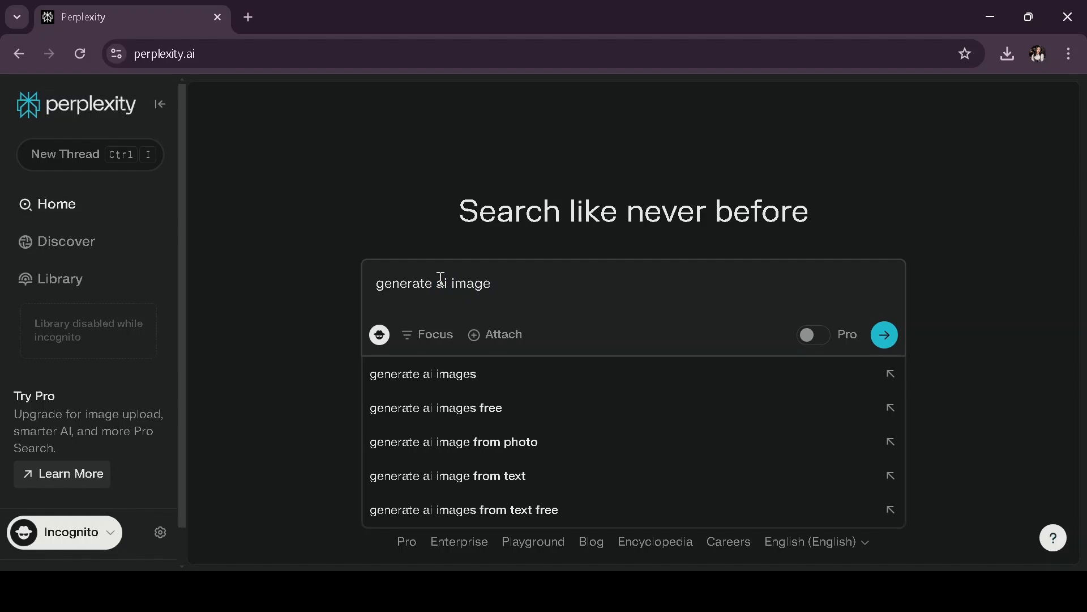
{"action": "left_click", "coordinate": [884, 334]}
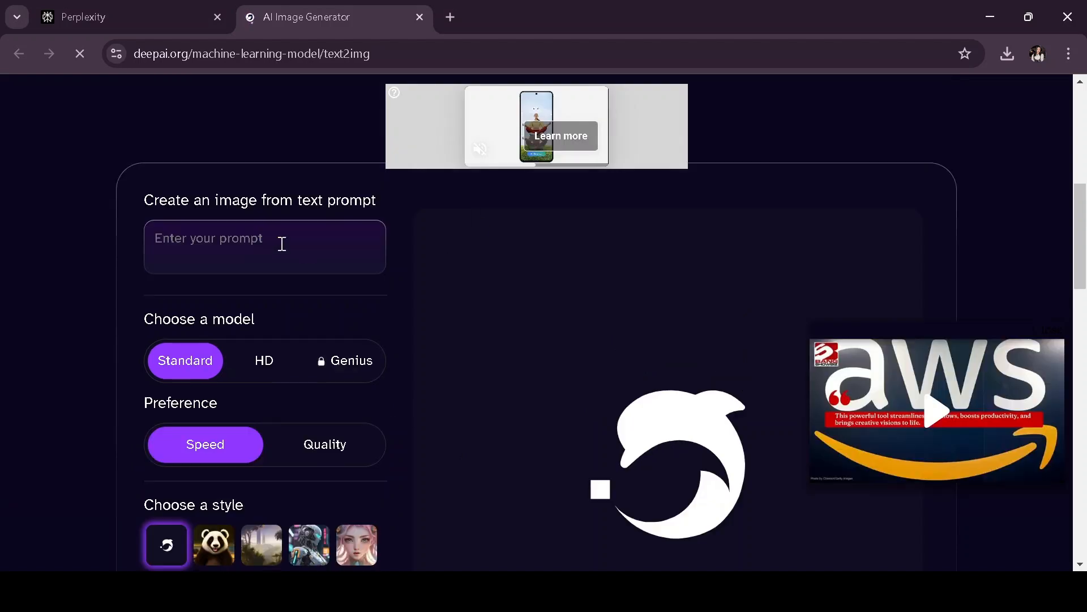
Enter 'cute cat' as the DeepAI image prompt.
{"action": "type", "text": "cute cat"}
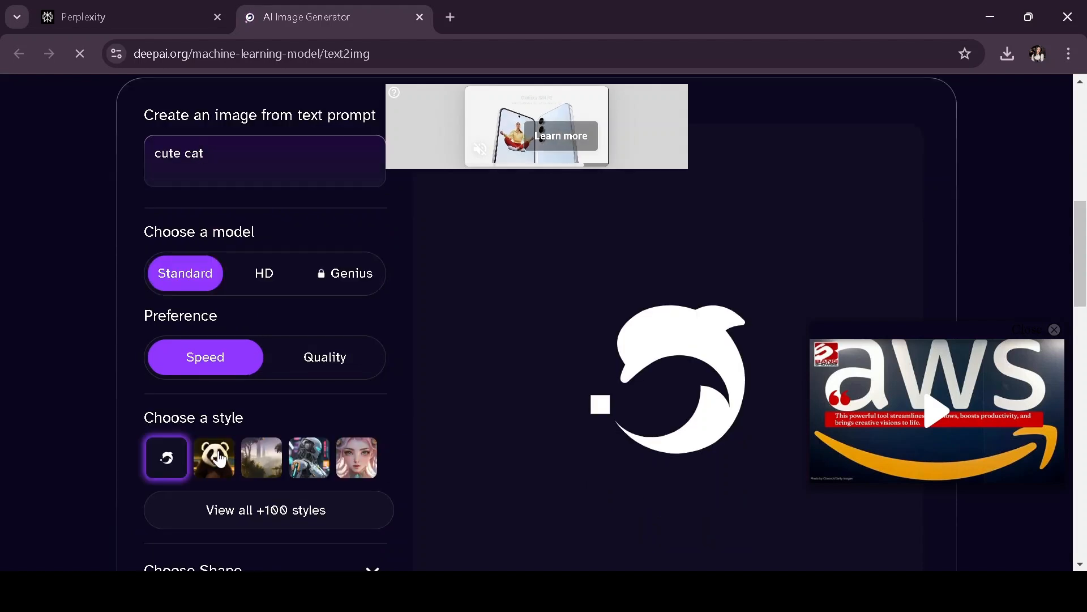
Pick the cute panda creature style and generate the cute cat image.
{"action": "scroll", "scroll_direction": "down", "scroll_amount": 3}
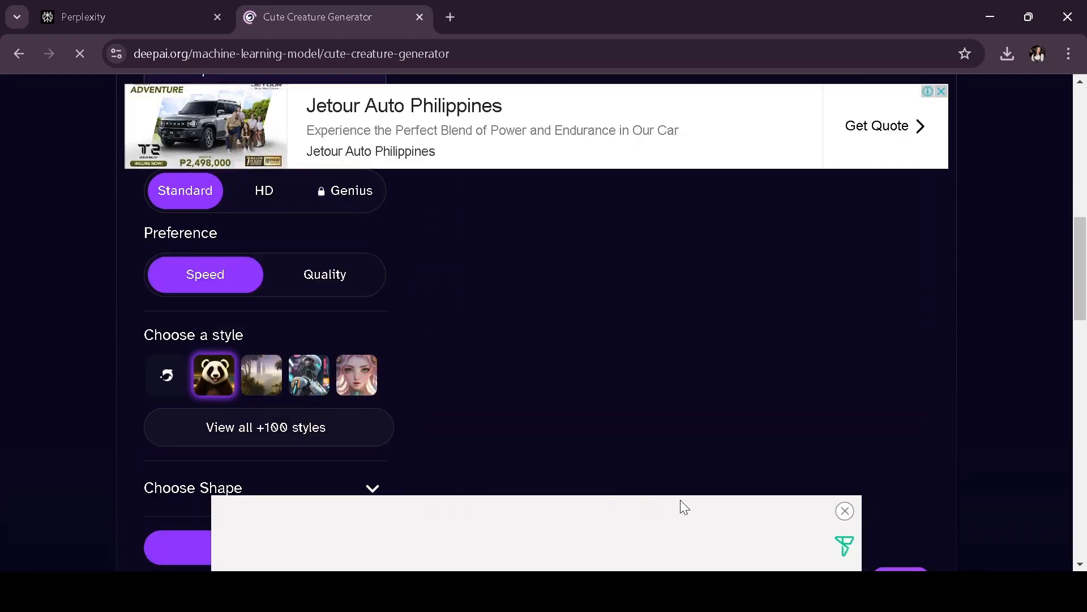
{"action": "left_click", "coordinate": [845, 511]}
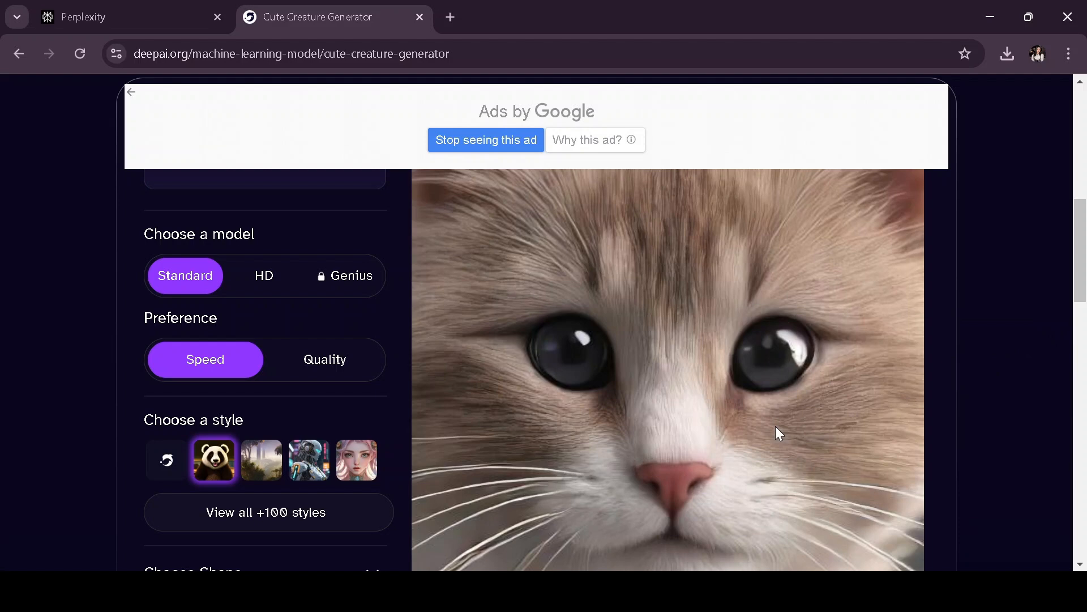
{"action": "mouse_move", "coordinate": [757, 445]}
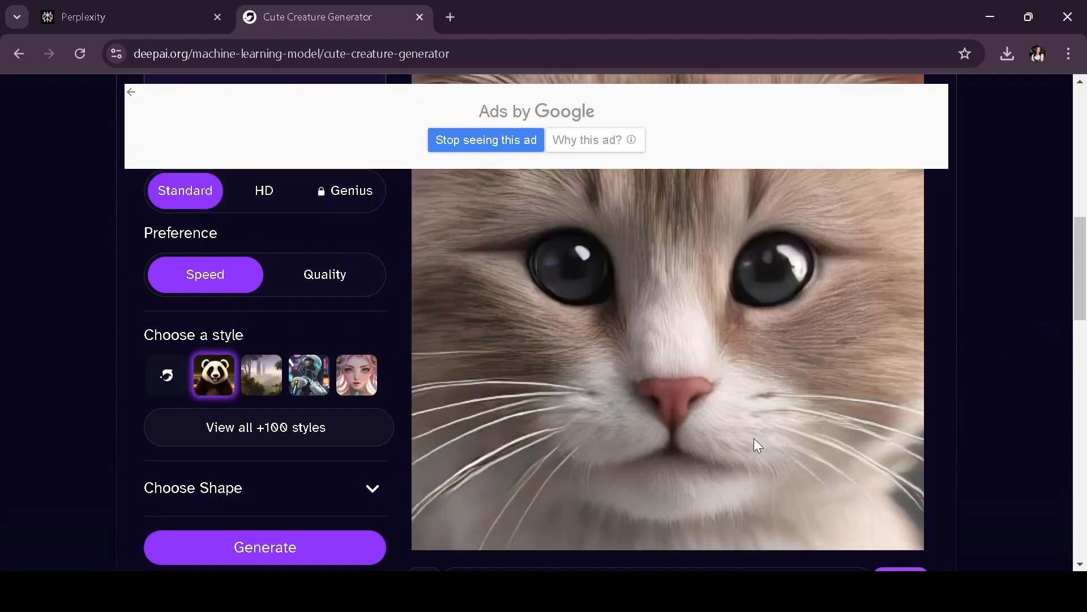
Scroll down to view the generated fluffy kitten close-up.
{"action": "scroll", "scroll_direction": "down", "scroll_amount": 3}
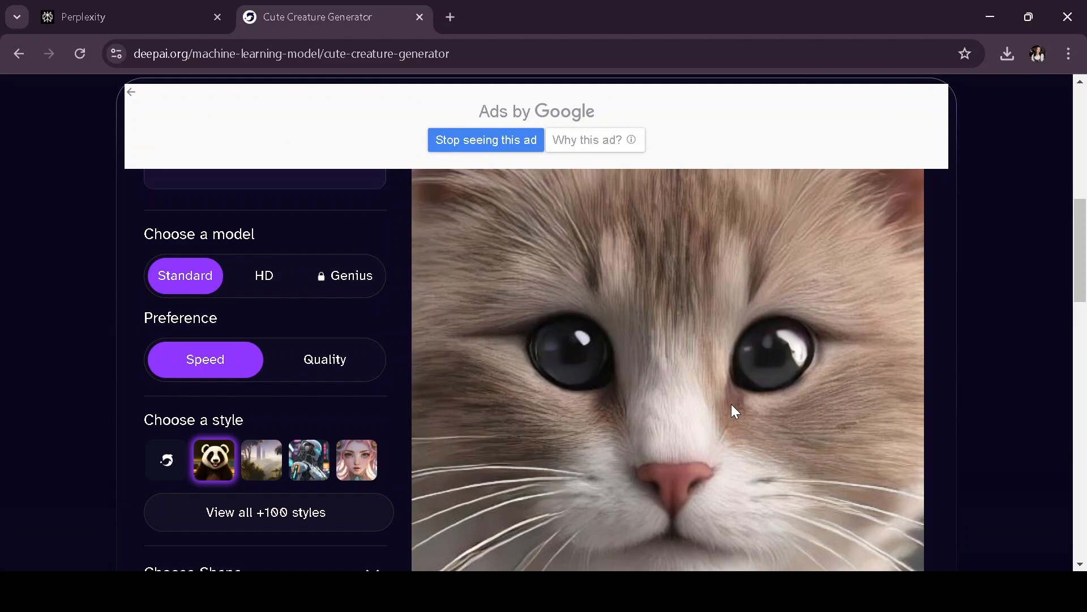